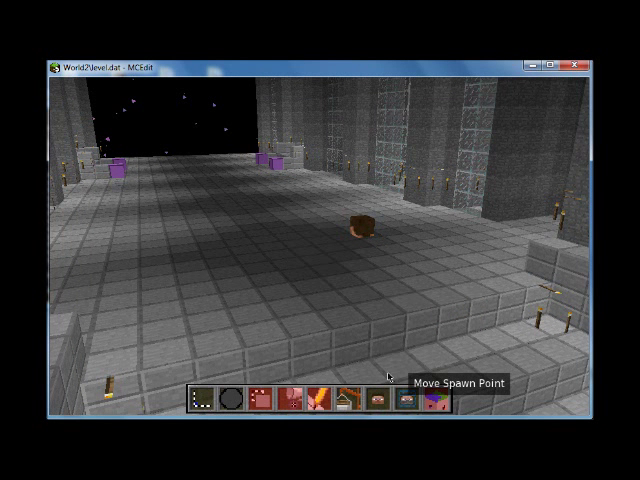
Step: Activate the Move Player tool so the player's outline marker shows in the world
click(388, 398)
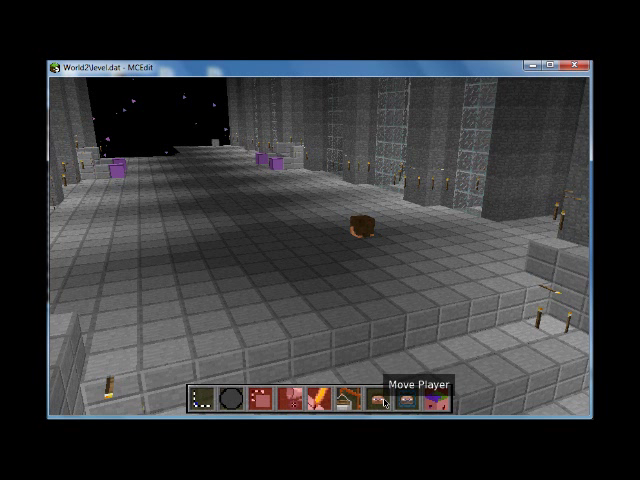
click(376, 400)
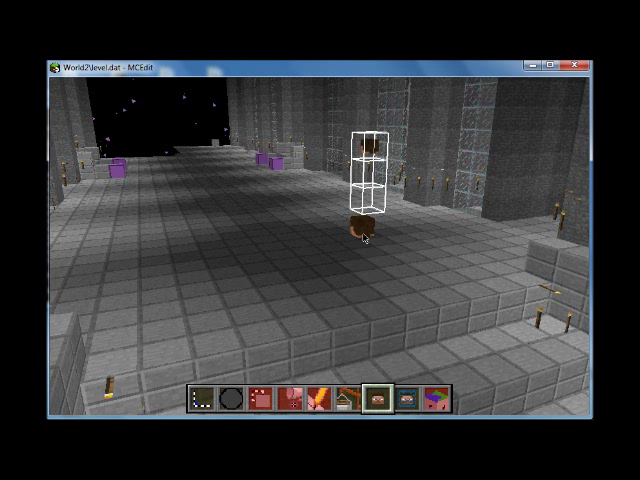